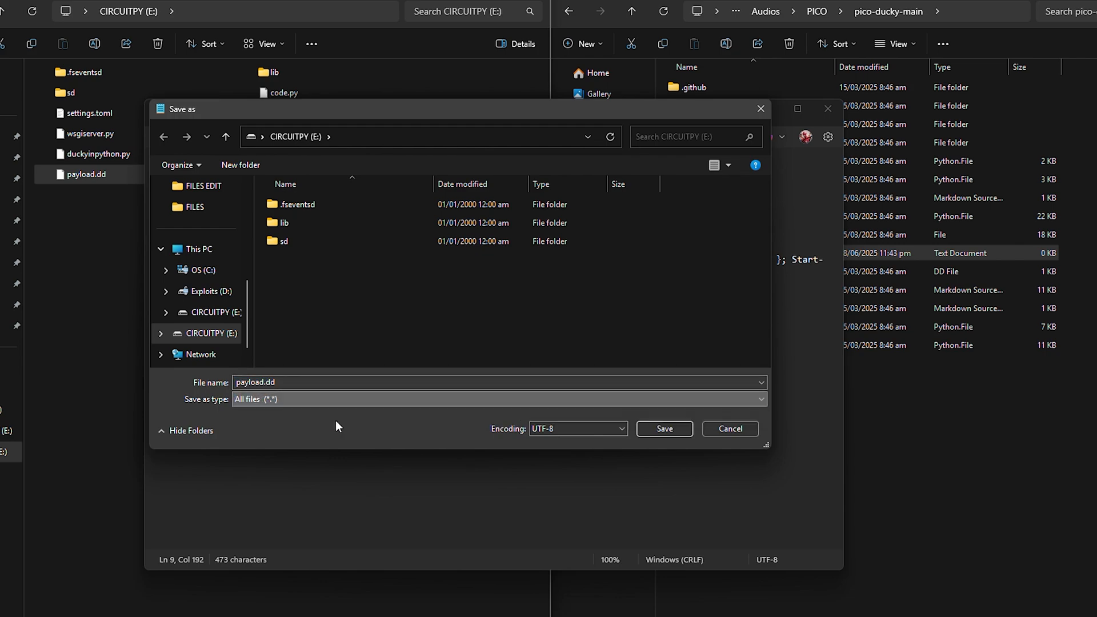
Save the script as payload.dd on the CIRCUITPY (E:) drive with All files type
click(663, 428)
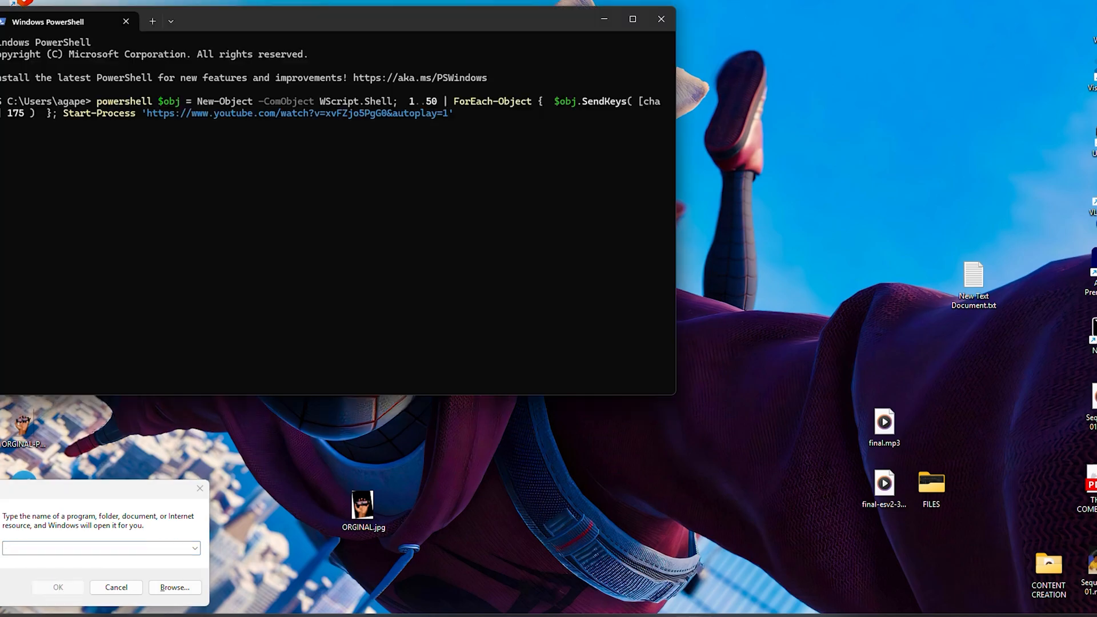
Focus the PowerShell window while the payload launches the YouTube video
click(57, 587)
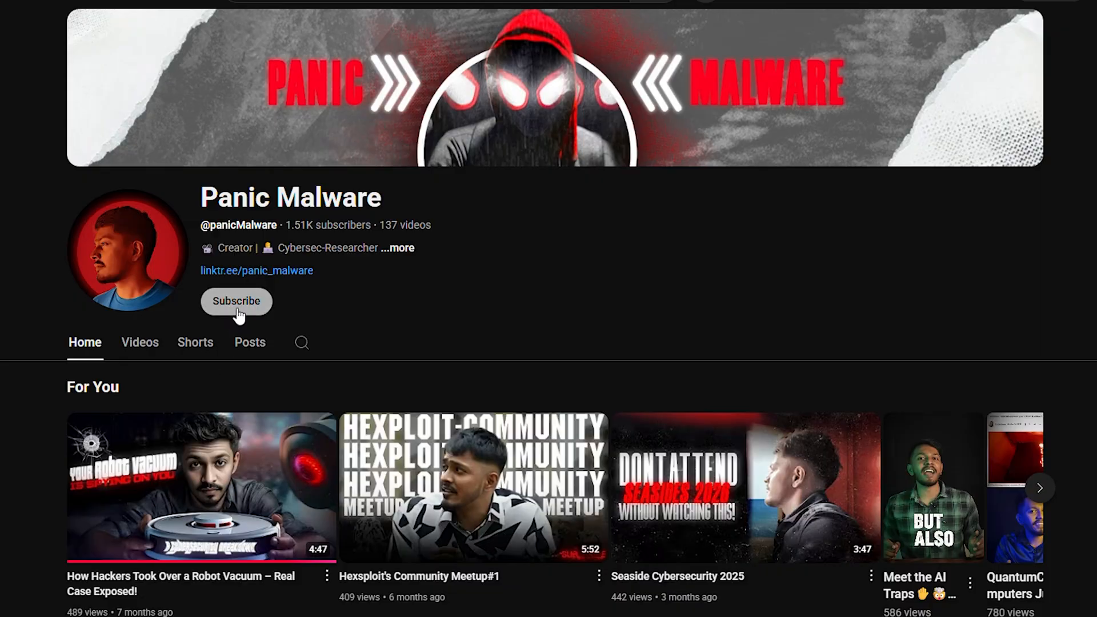
Subscribe to the Panic Malware YouTube channel
click(236, 301)
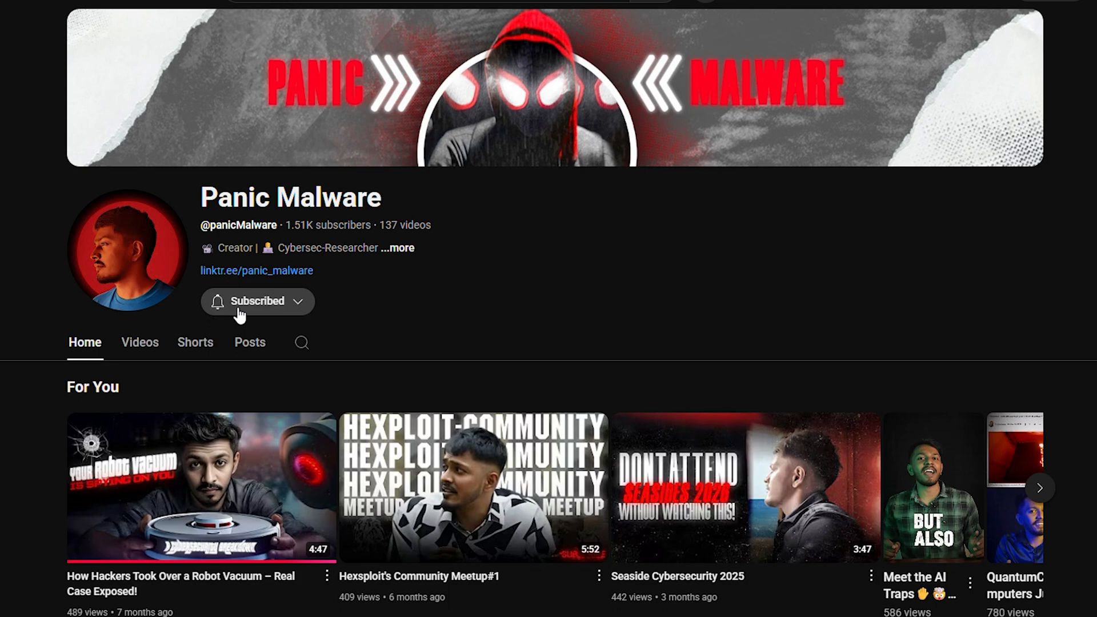